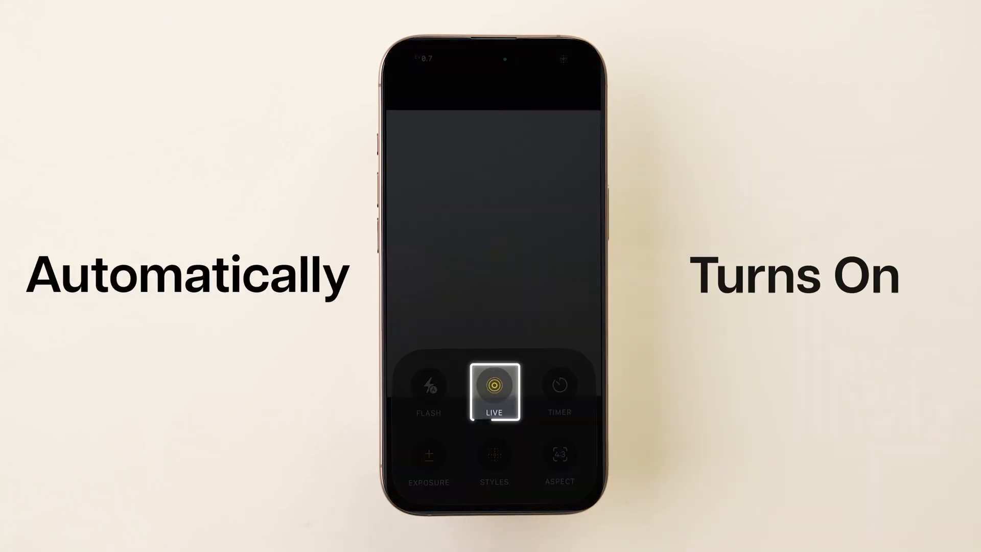
- Reopen Camera from the home screen to see Live Photo back on, then return home
left_click(493, 385)
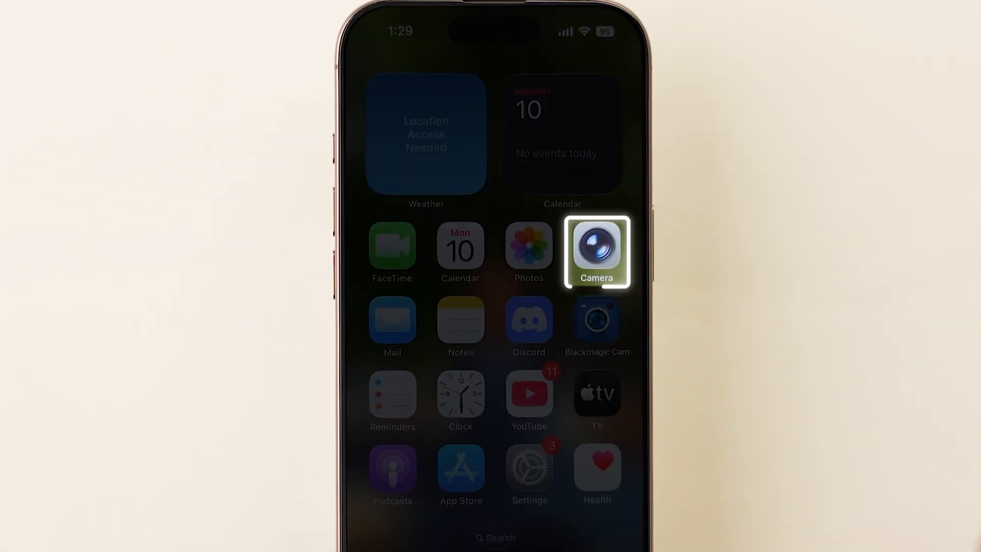
left_click(595, 251)
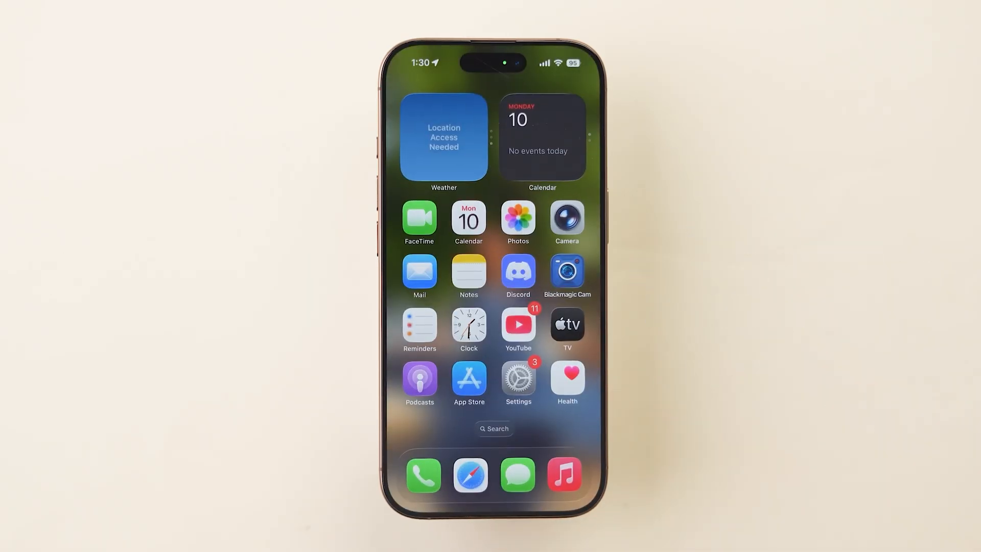
- Go into Settings and bring up the Camera settings page
left_click(517, 378)
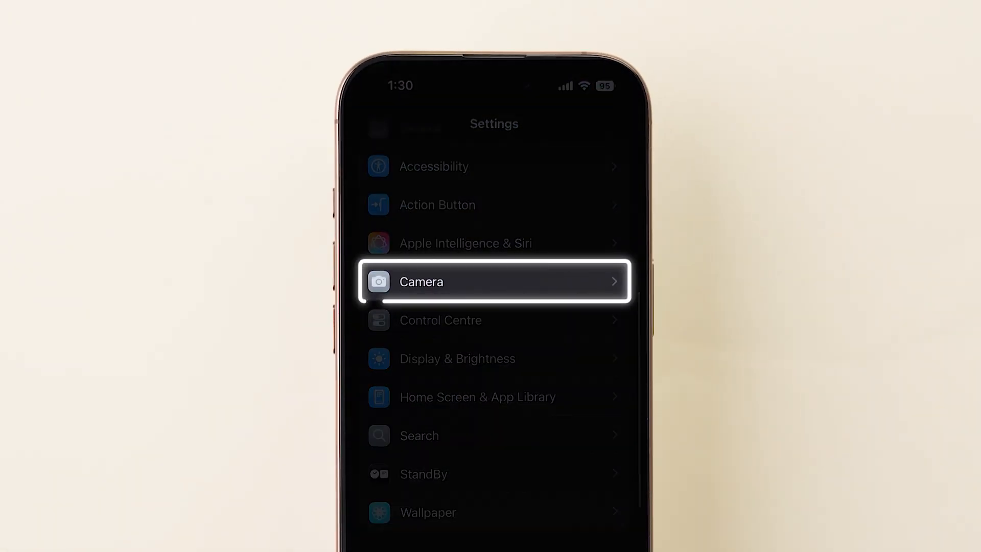
left_click(494, 281)
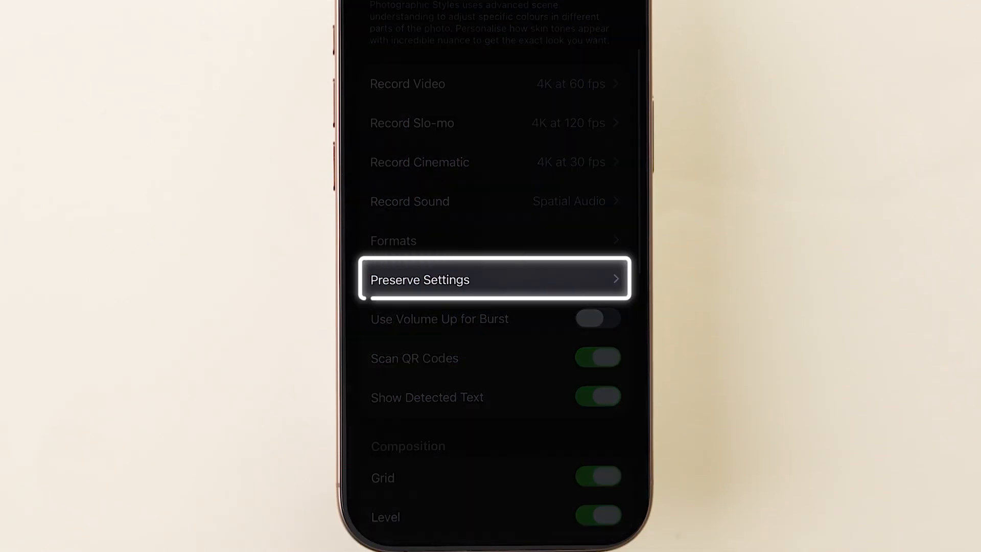
- In Preserve Settings, switch on the Live Photo toggle so Camera keeps the choice
left_click(494, 279)
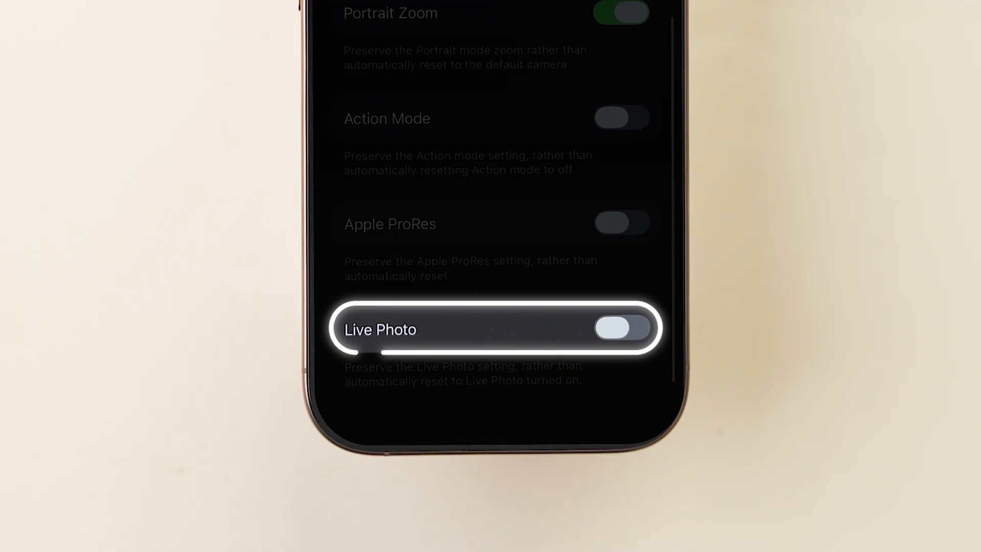
left_click(621, 328)
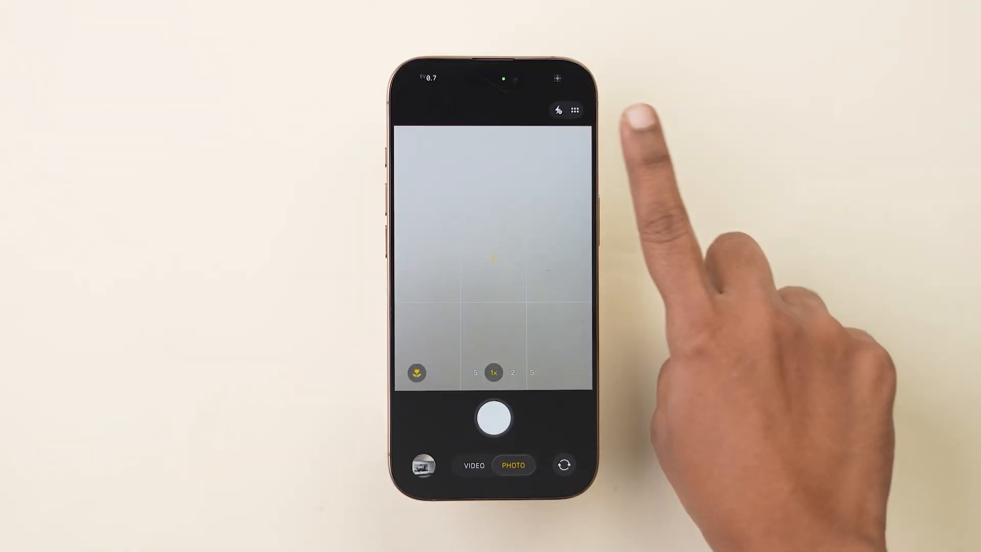
- Turn Live Photo off in Camera, reopen Camera and confirm LIVE stays off
left_click(575, 110)
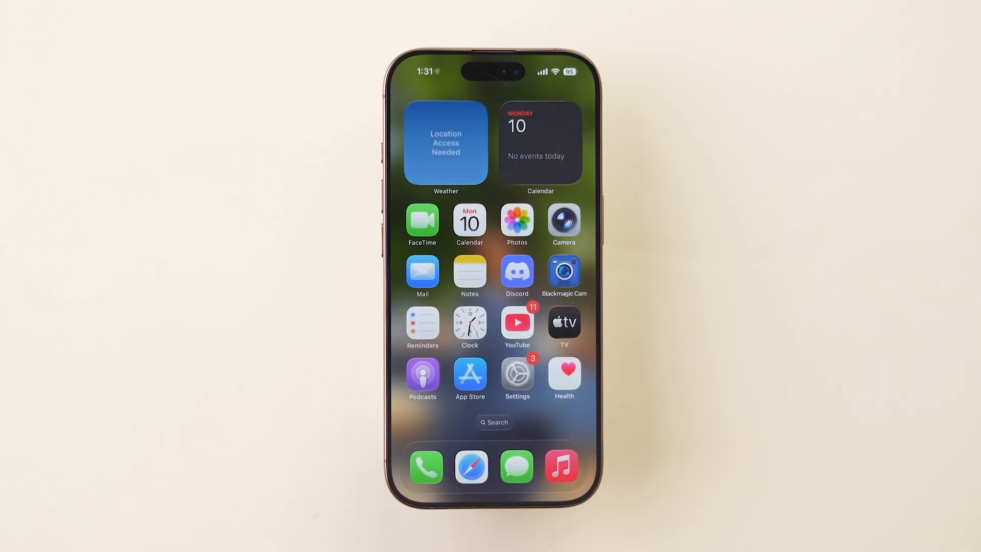
left_click(562, 223)
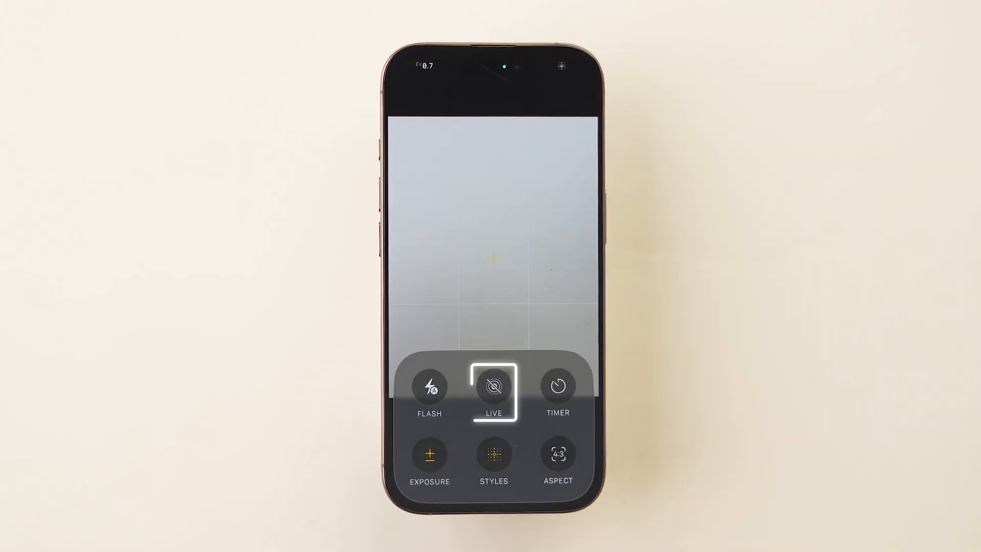